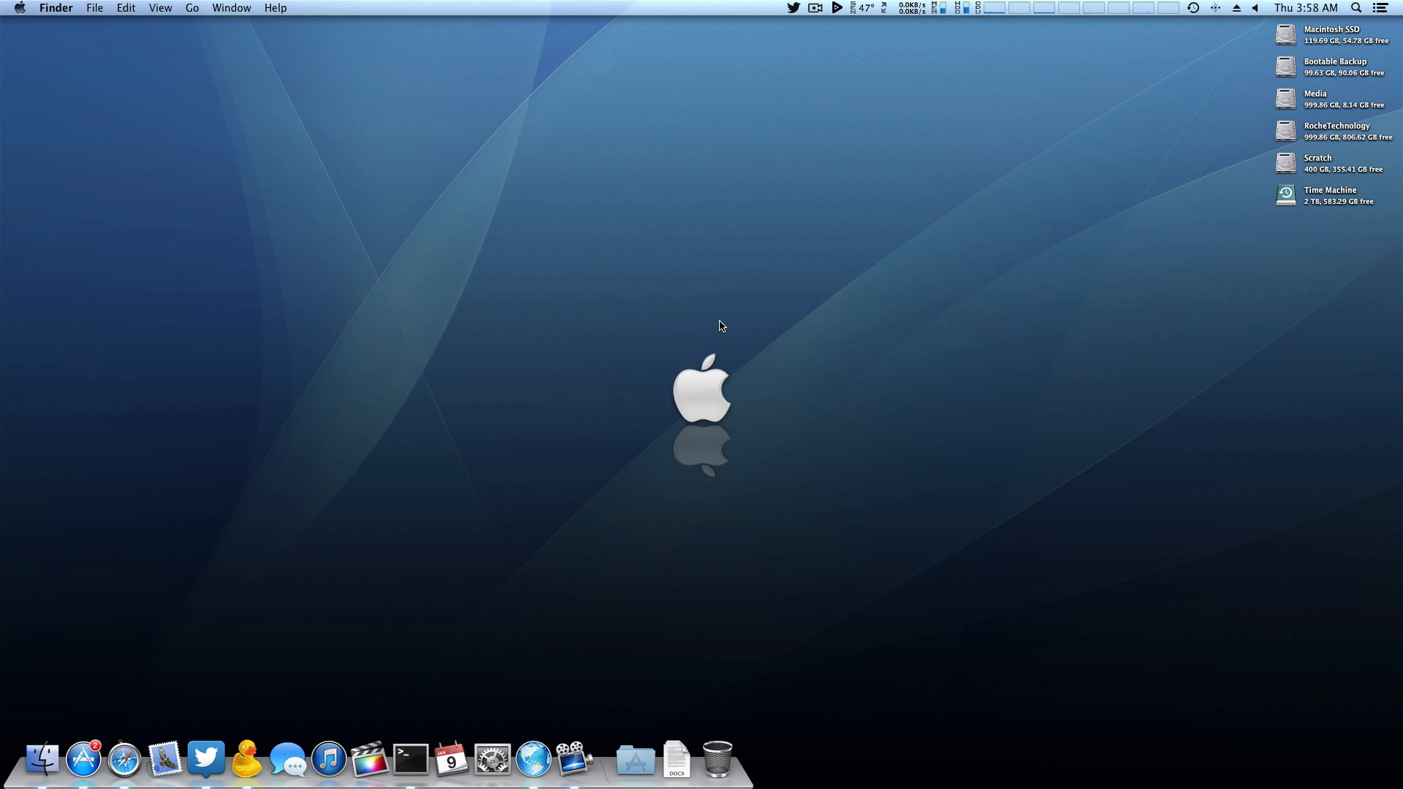
Step: Check the system menu briefly, then launch the App Store from the Dock to reach Updates
left_click(21, 7)
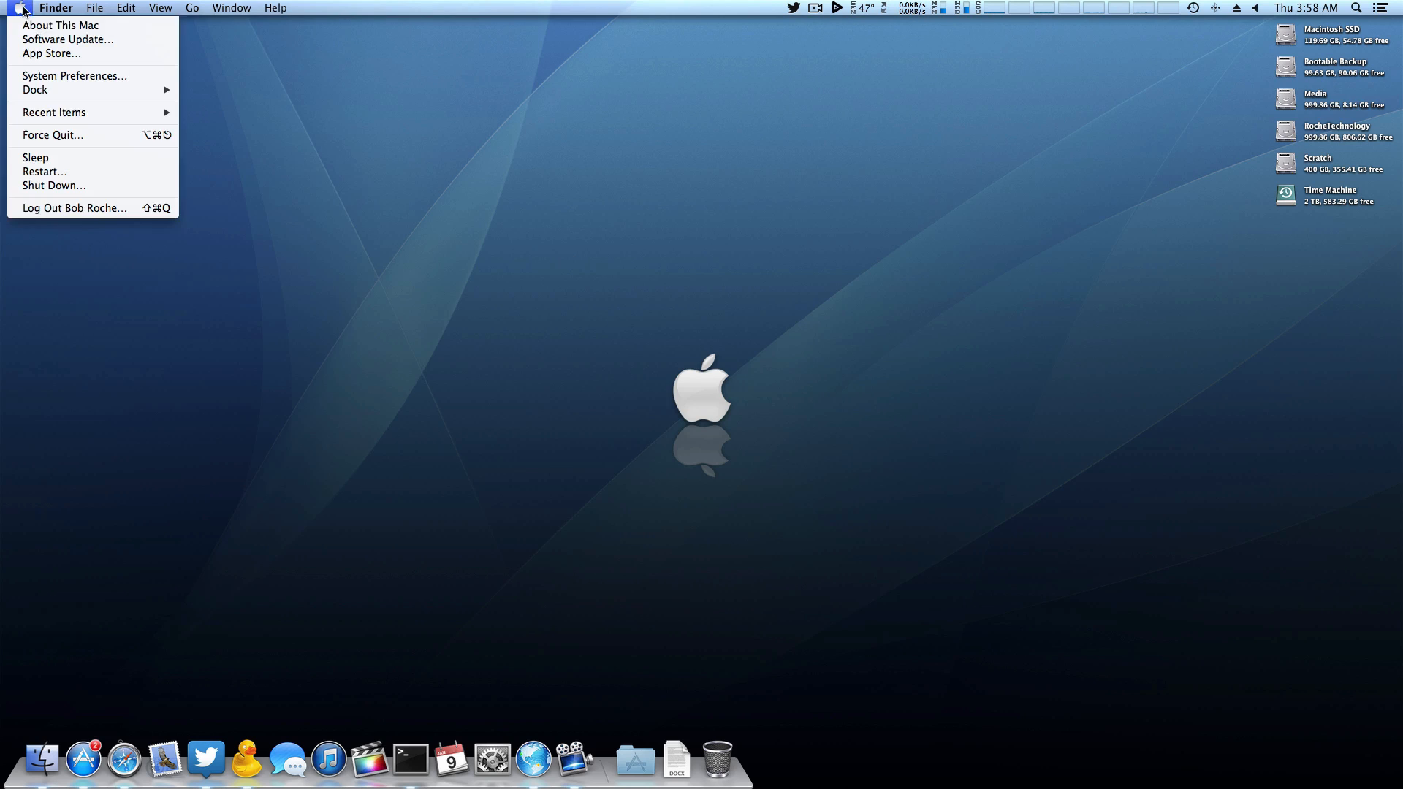
left_click(67, 41)
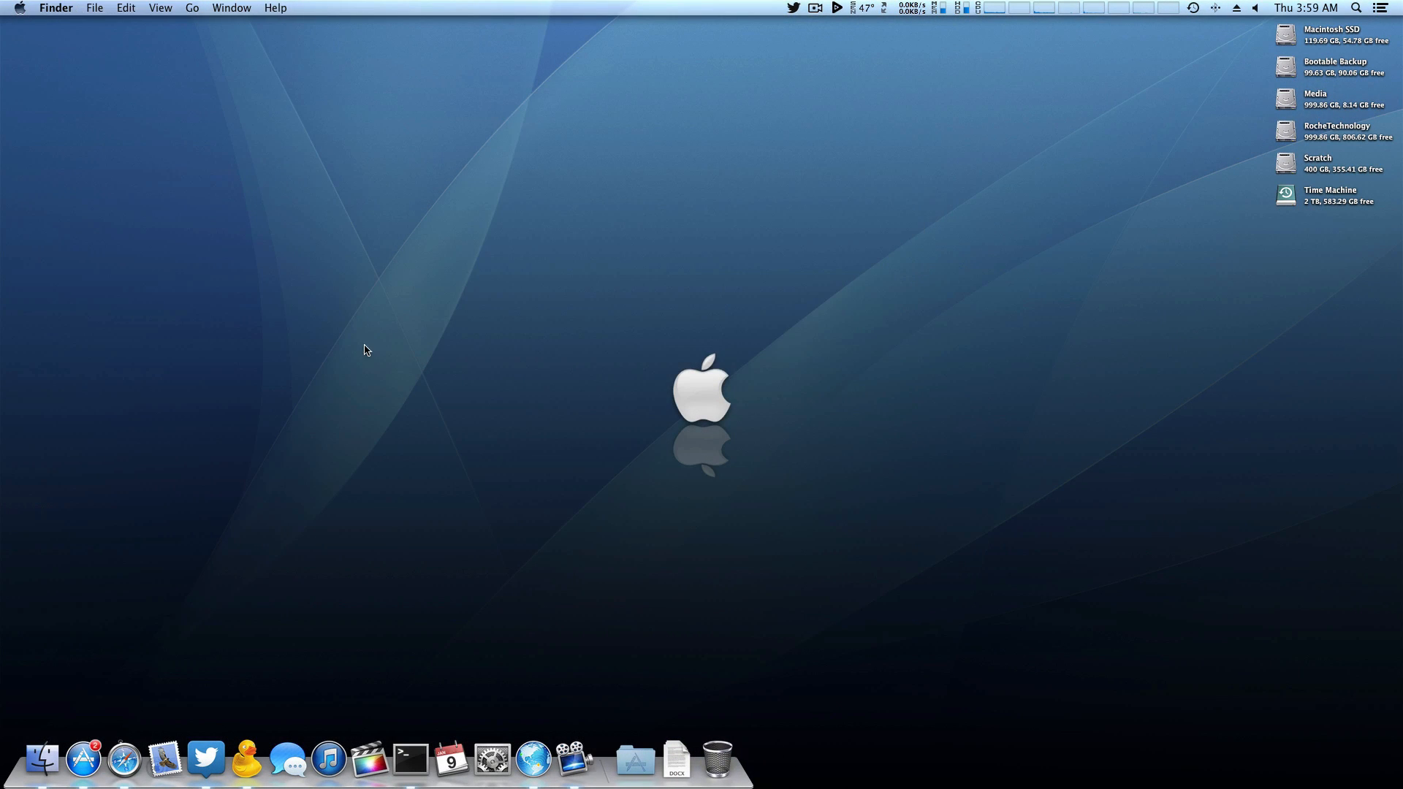
left_click(83, 760)
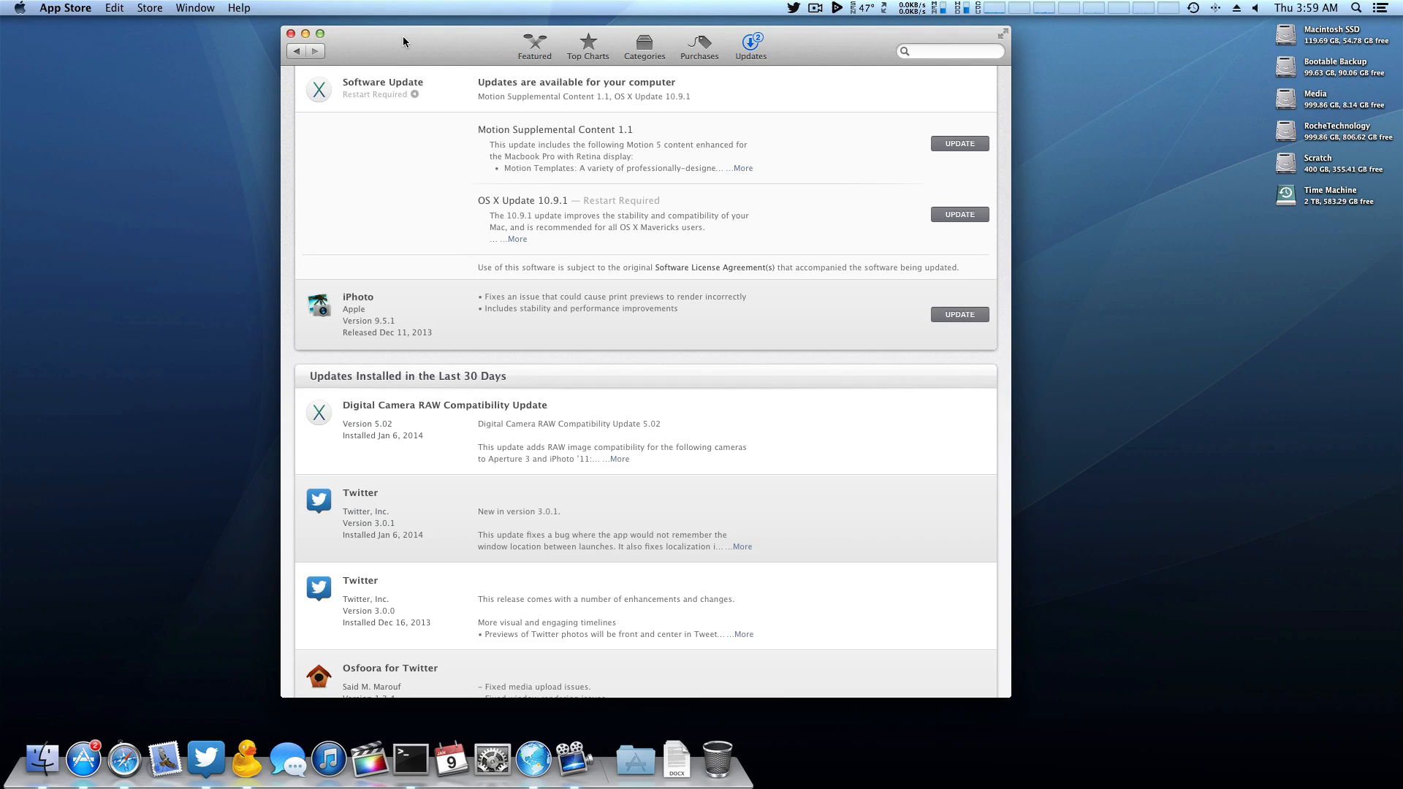
mouse_move(856, 46)
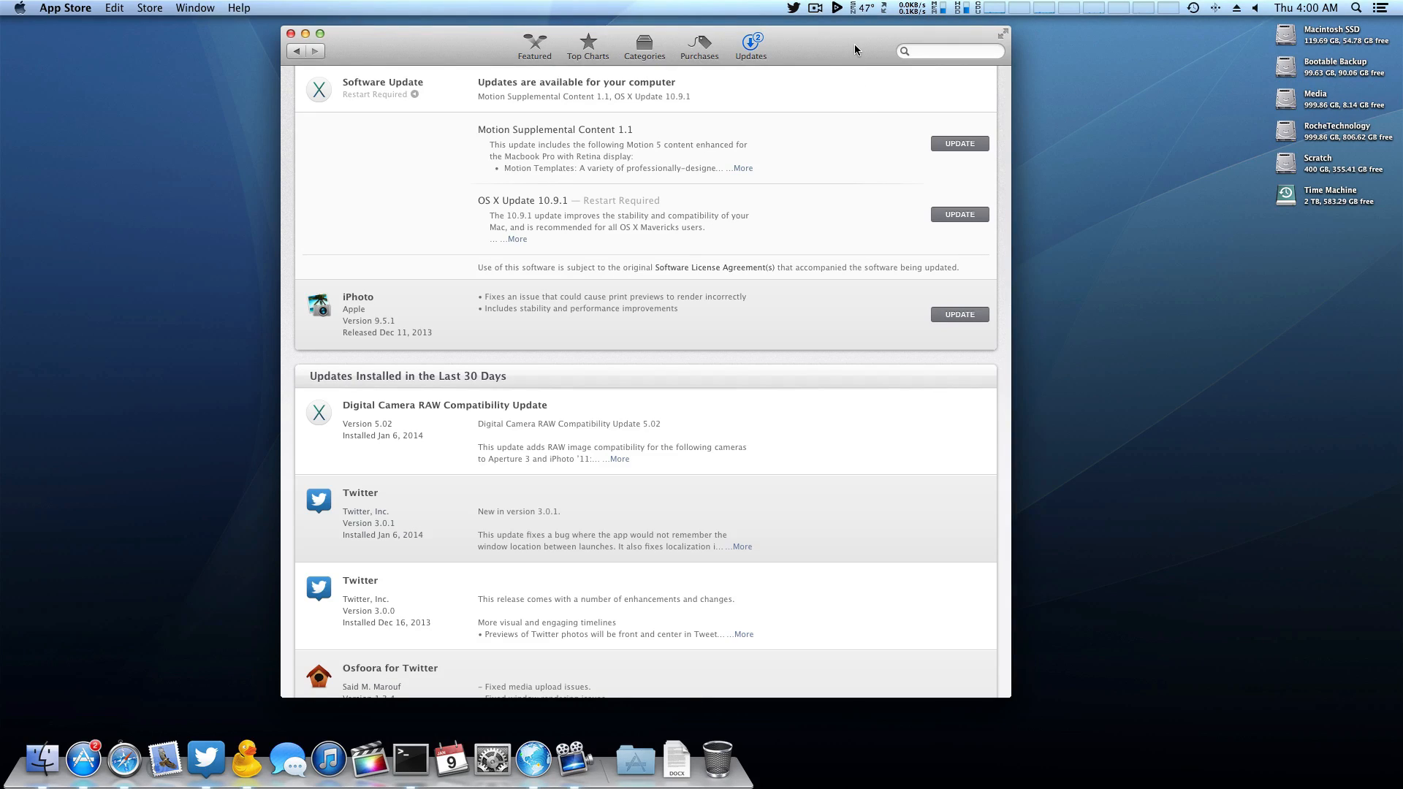
mouse_move(825, 41)
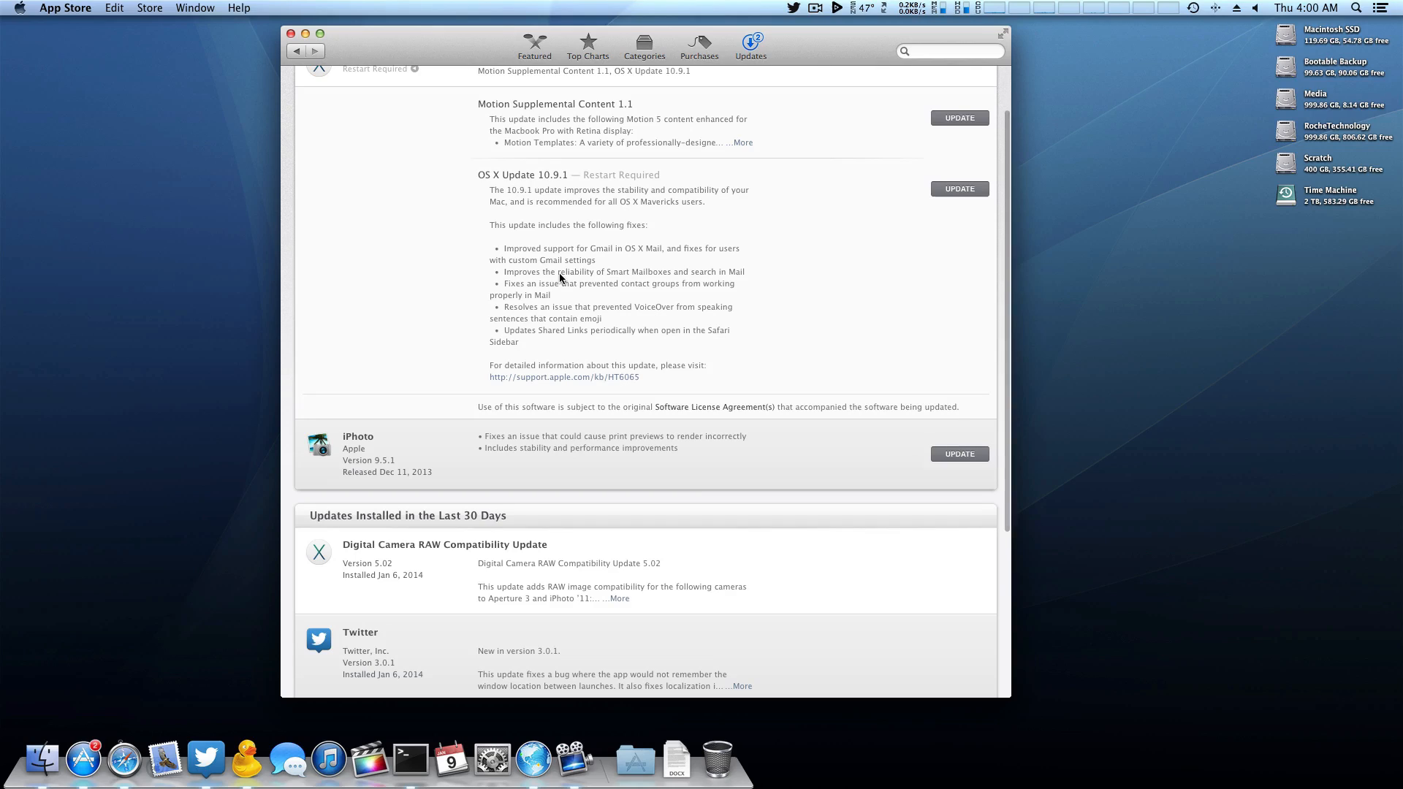
mouse_move(548, 239)
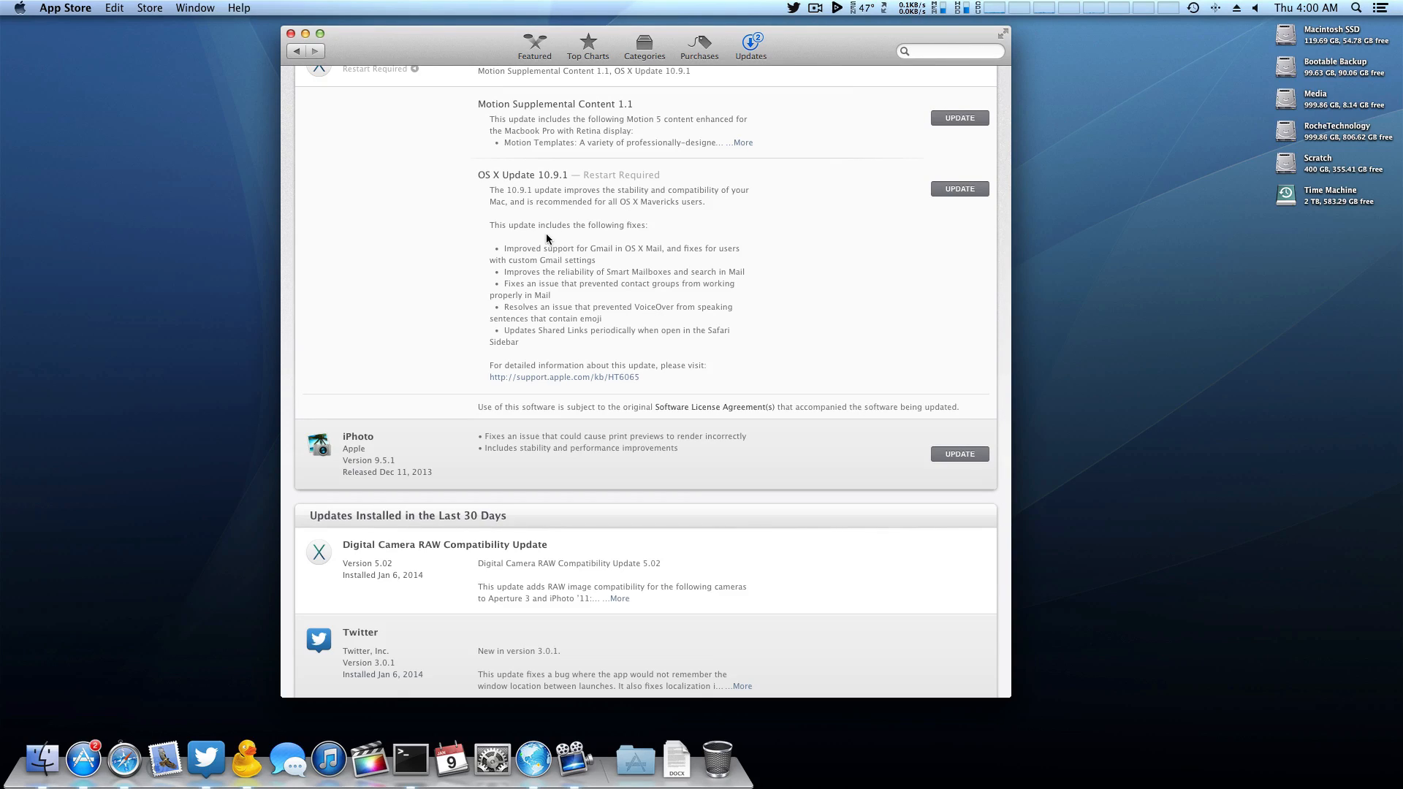
mouse_move(642, 237)
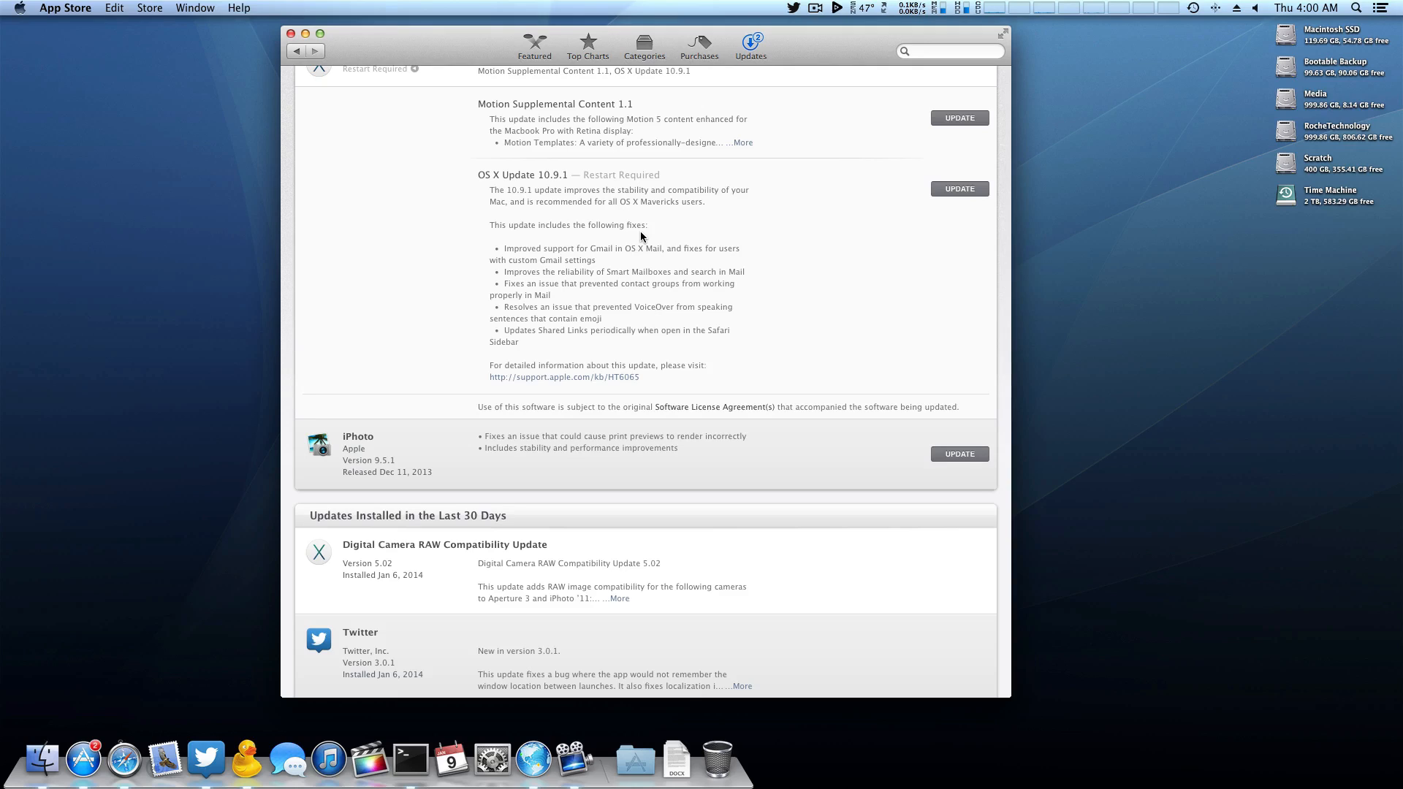
mouse_move(634, 294)
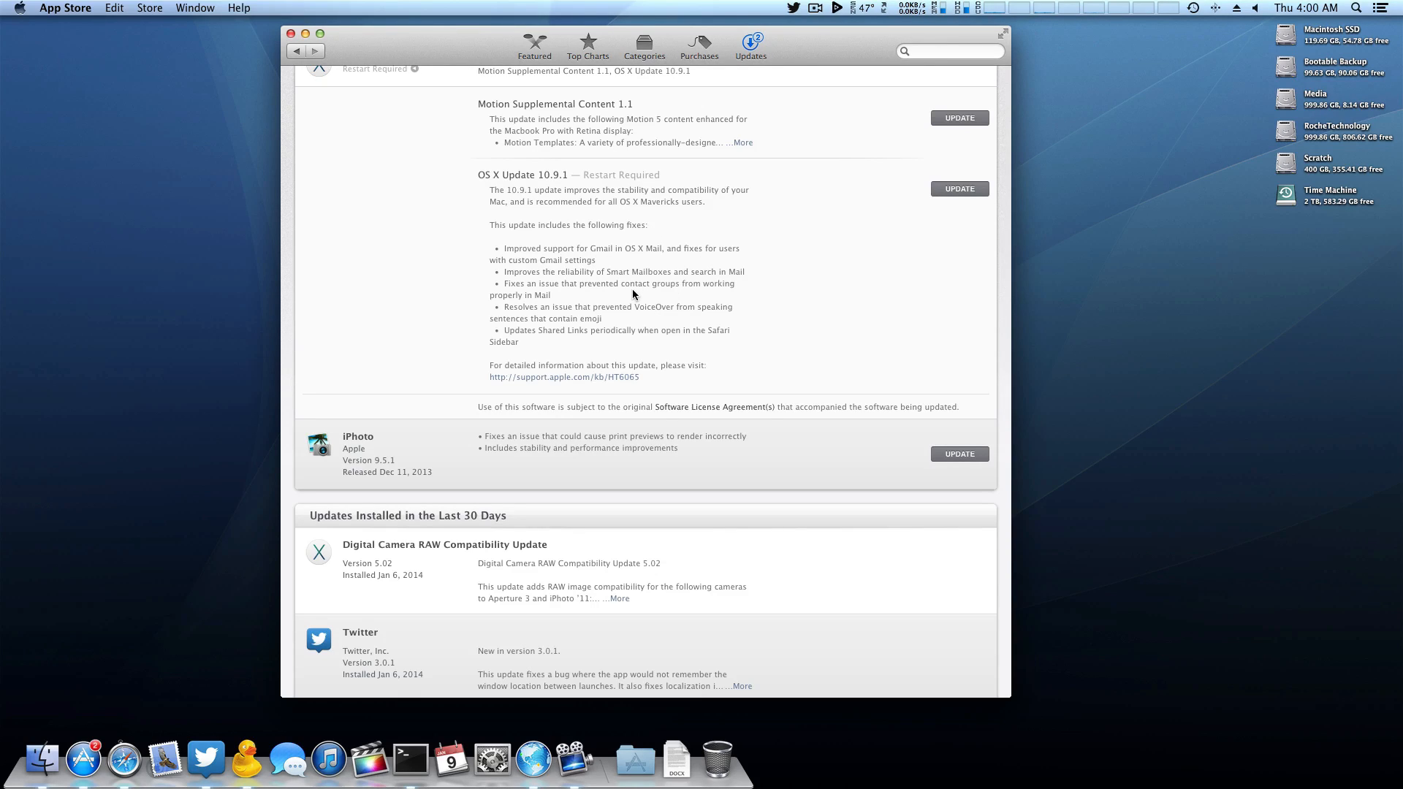
mouse_move(713, 284)
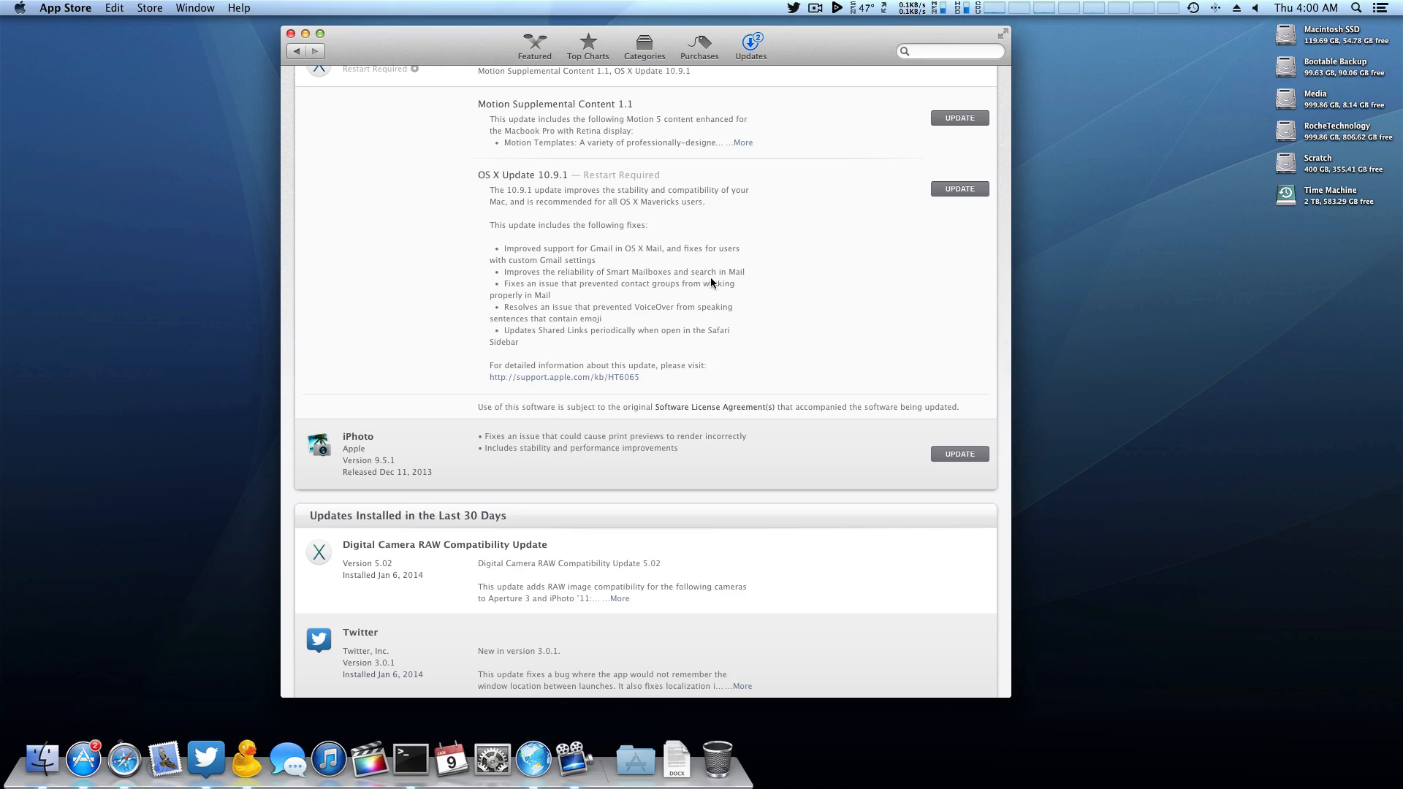
mouse_move(556, 334)
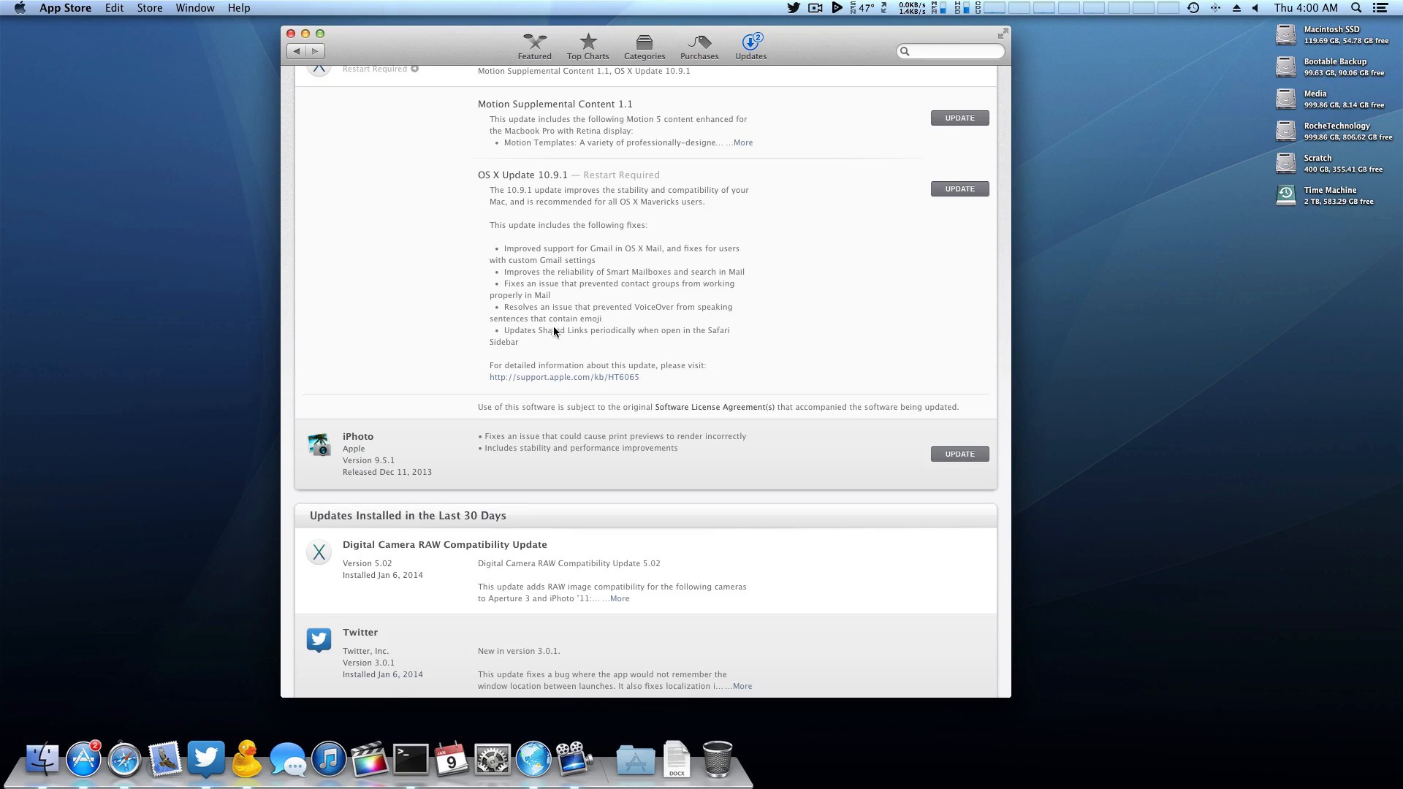
mouse_move(562, 302)
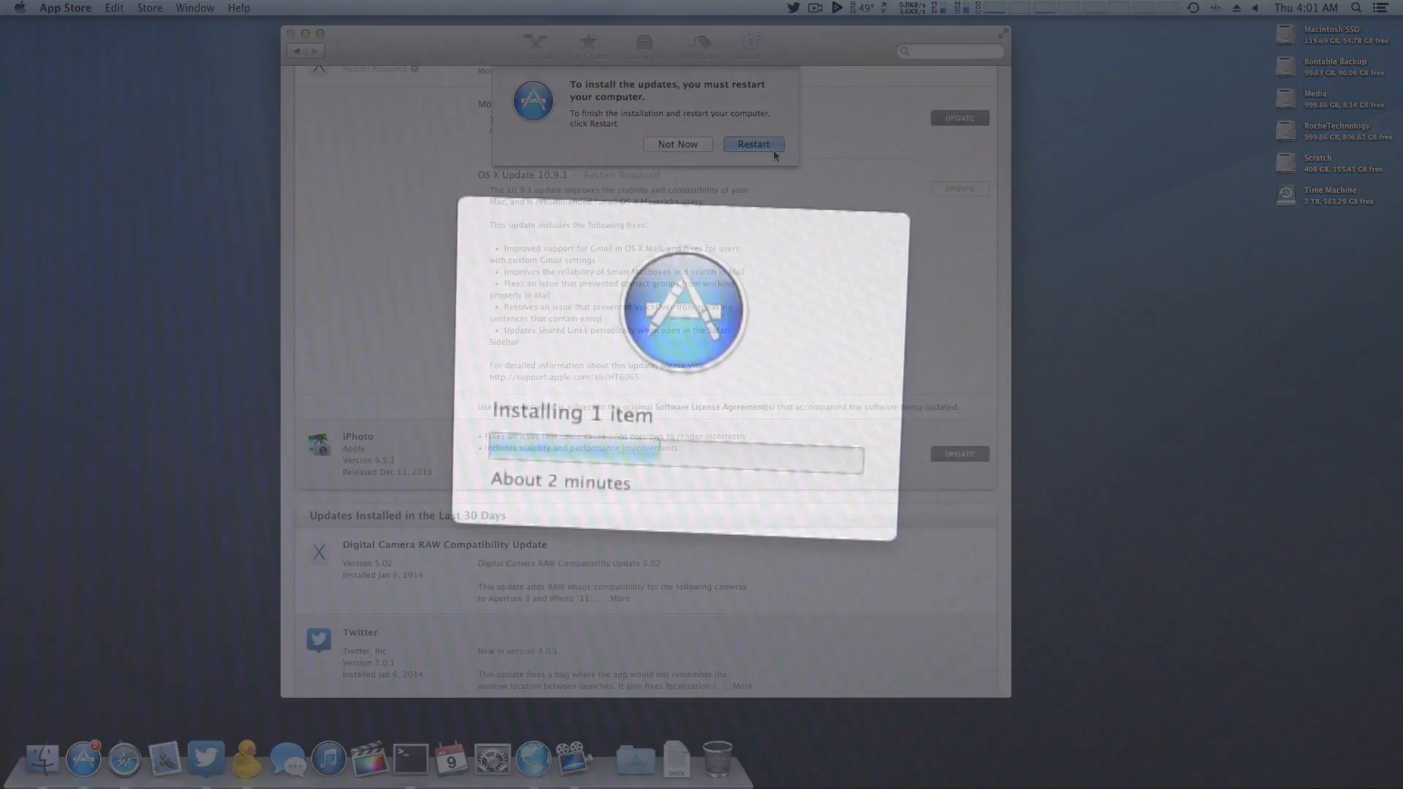
Step: Restart to finish the update, confirm OS X 10.9.1 in About This Mac, then launch MultiBeast
left_click(754, 143)
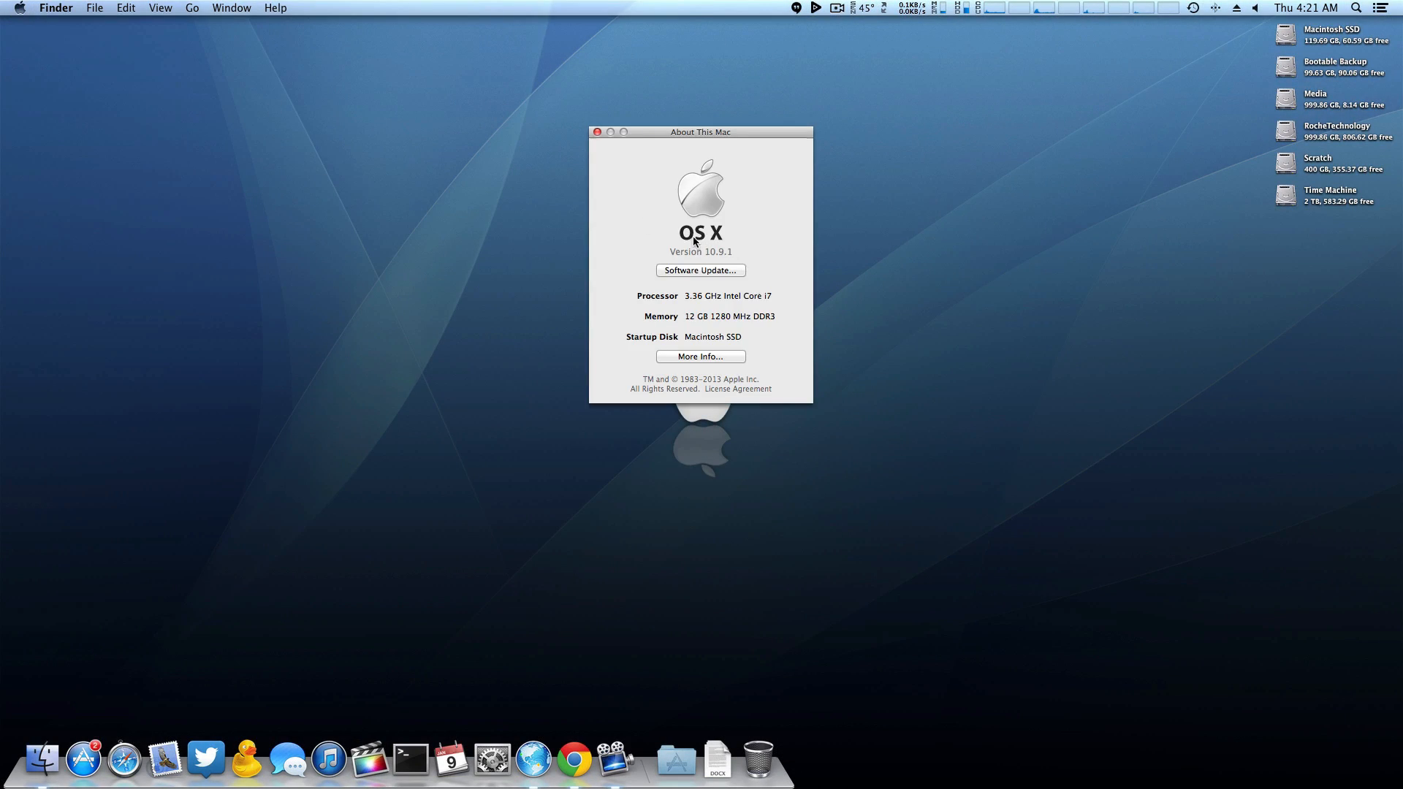
mouse_move(732, 246)
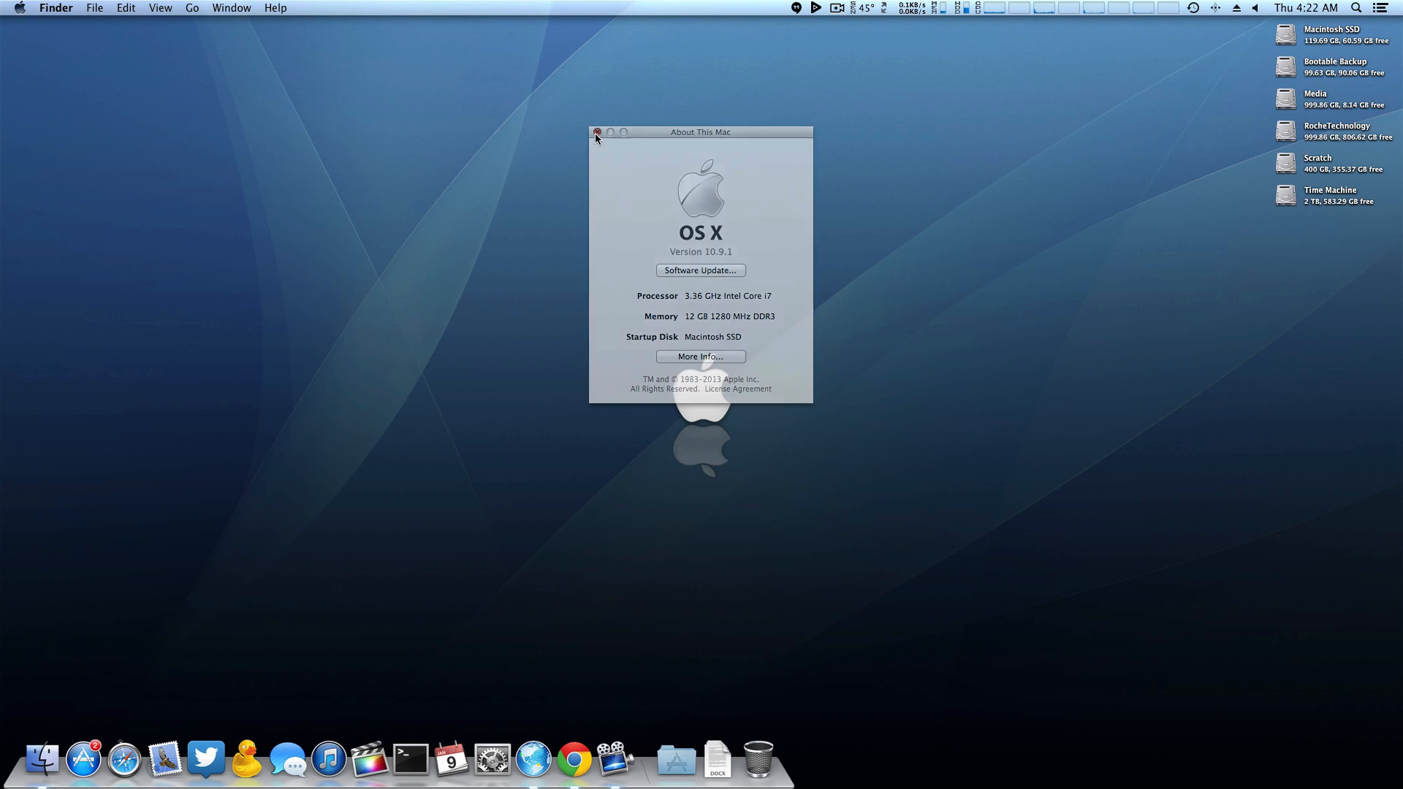
left_click(600, 132)
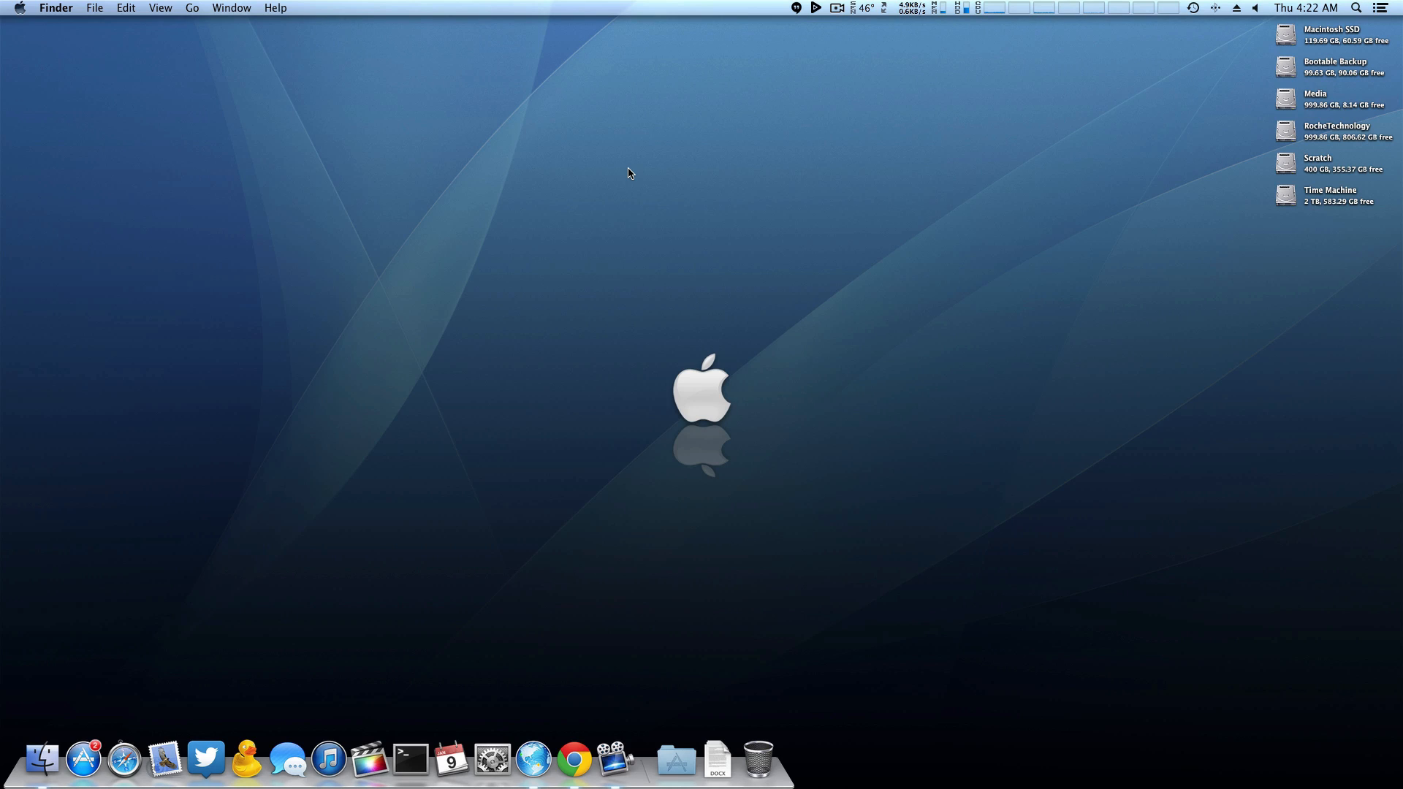
left_click(665, 763)
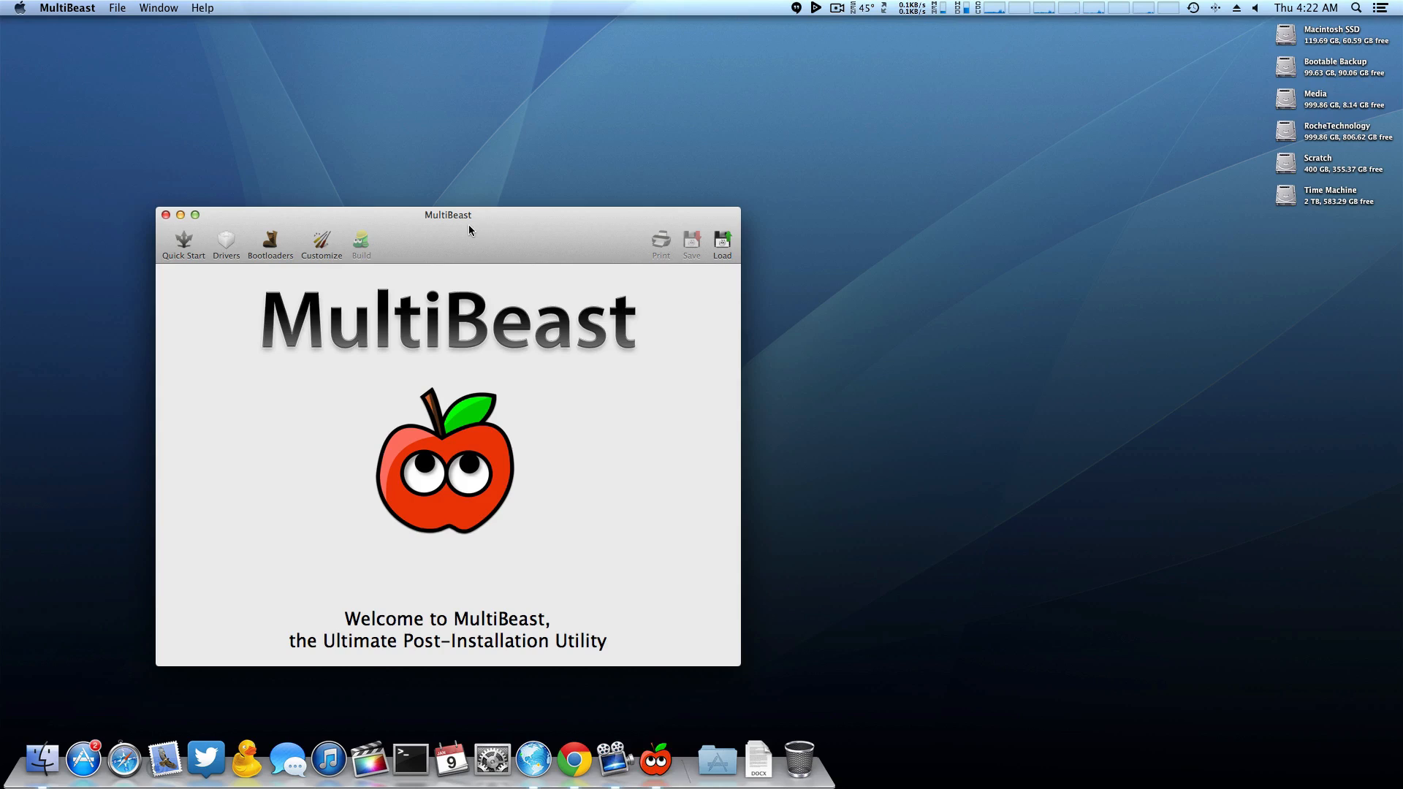
Step: Show MultiBeast's Drivers section and expand the Realtek ALCxxx audio group
left_click(435, 150)
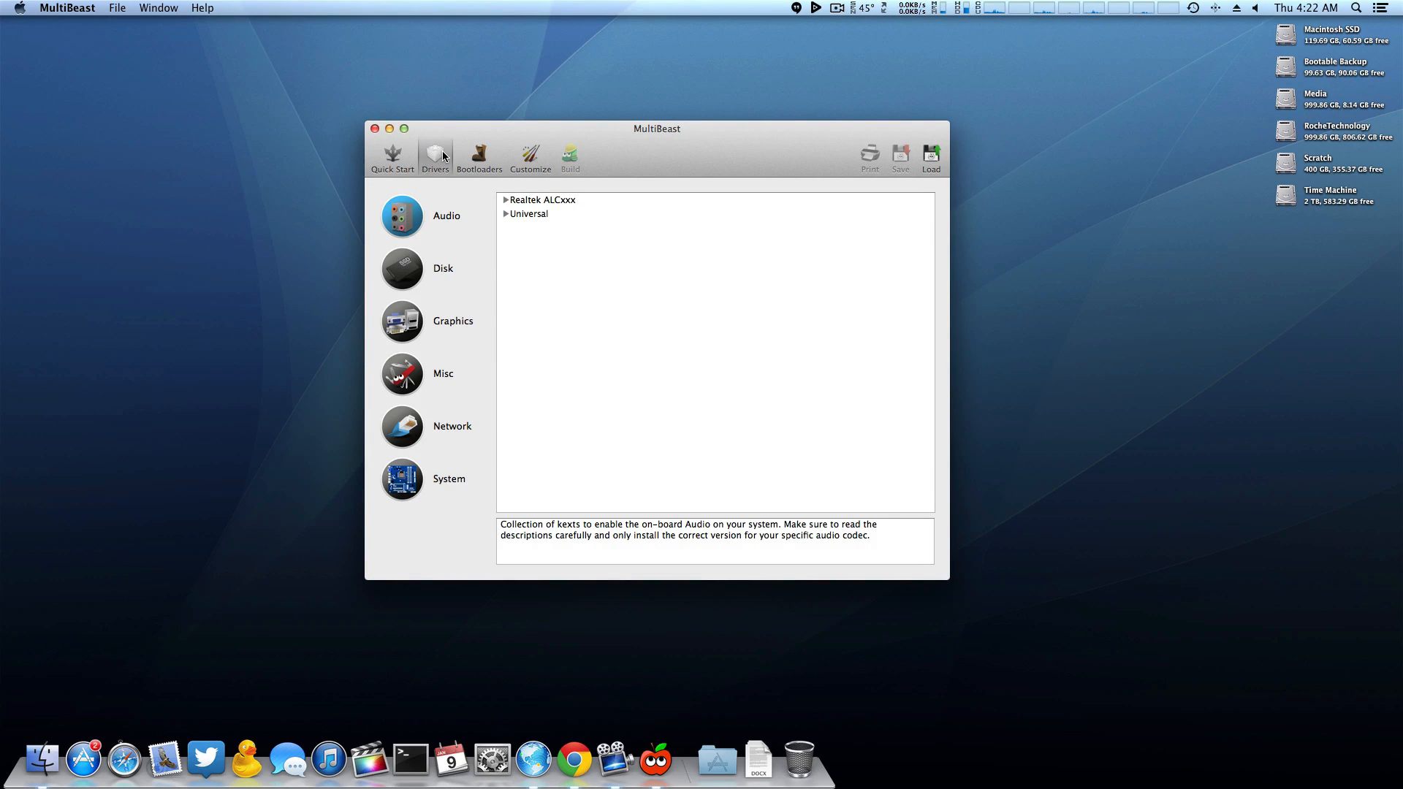
left_click(504, 199)
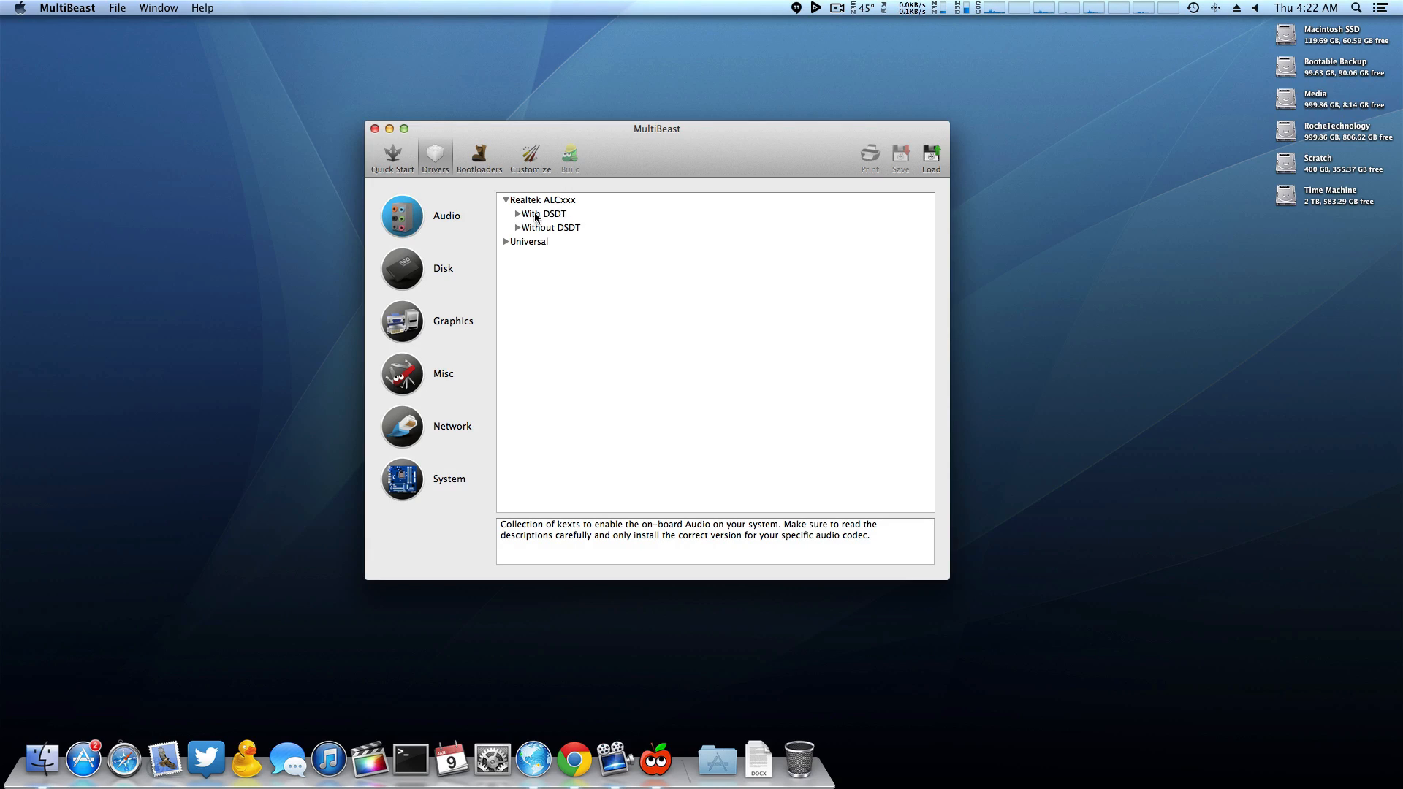
Step: Compare the With DSDT and Without DSDT Realtek groups and their descriptions
left_click(541, 213)
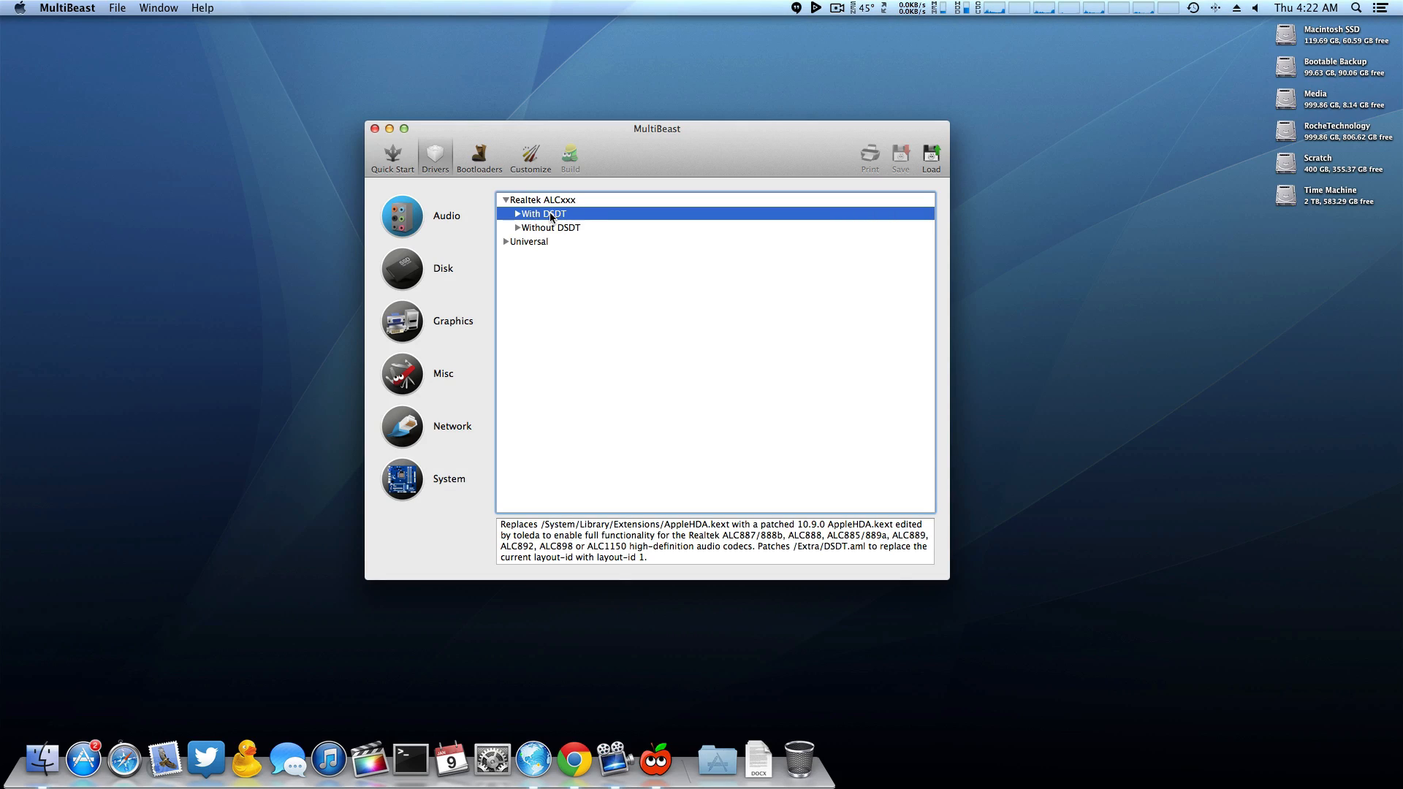
left_click(549, 226)
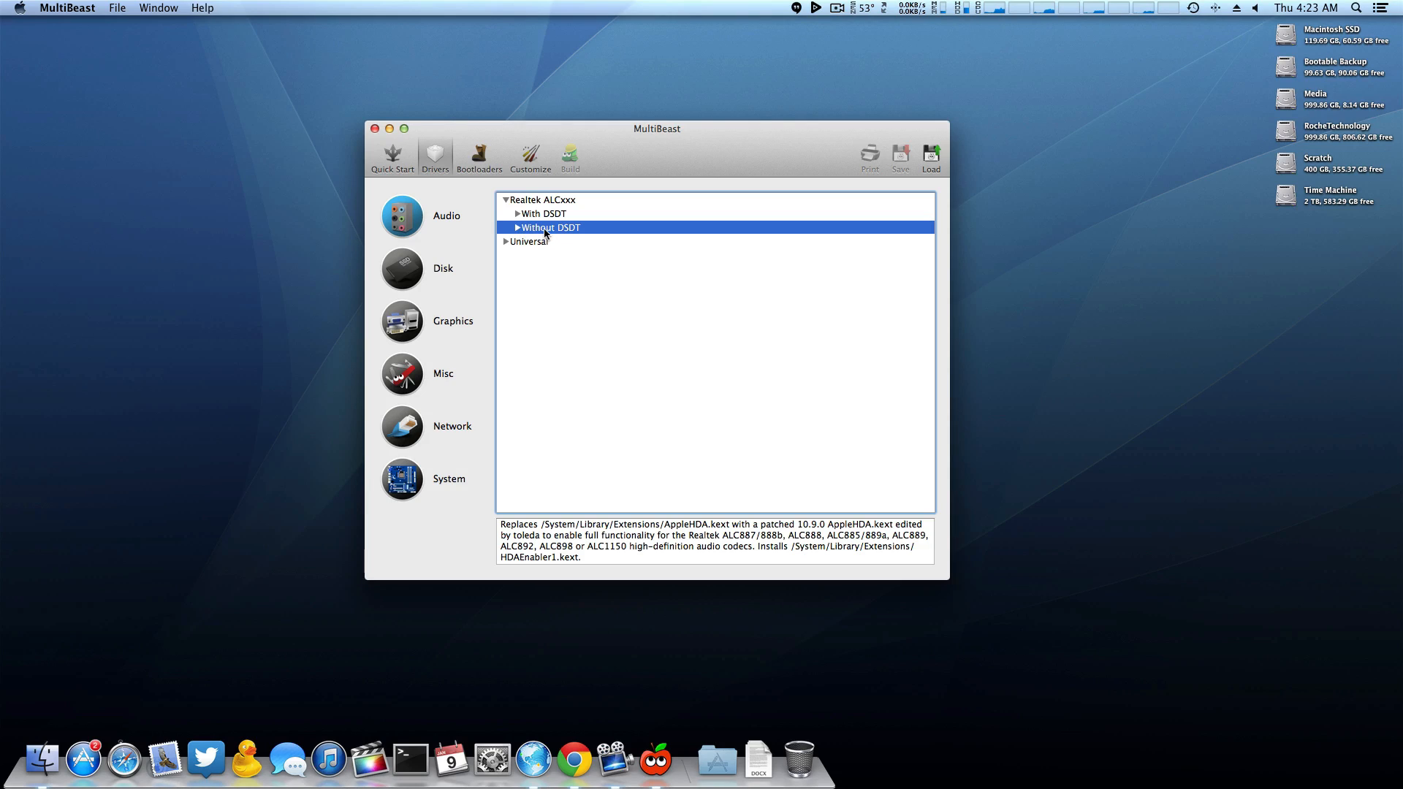
left_click(514, 226)
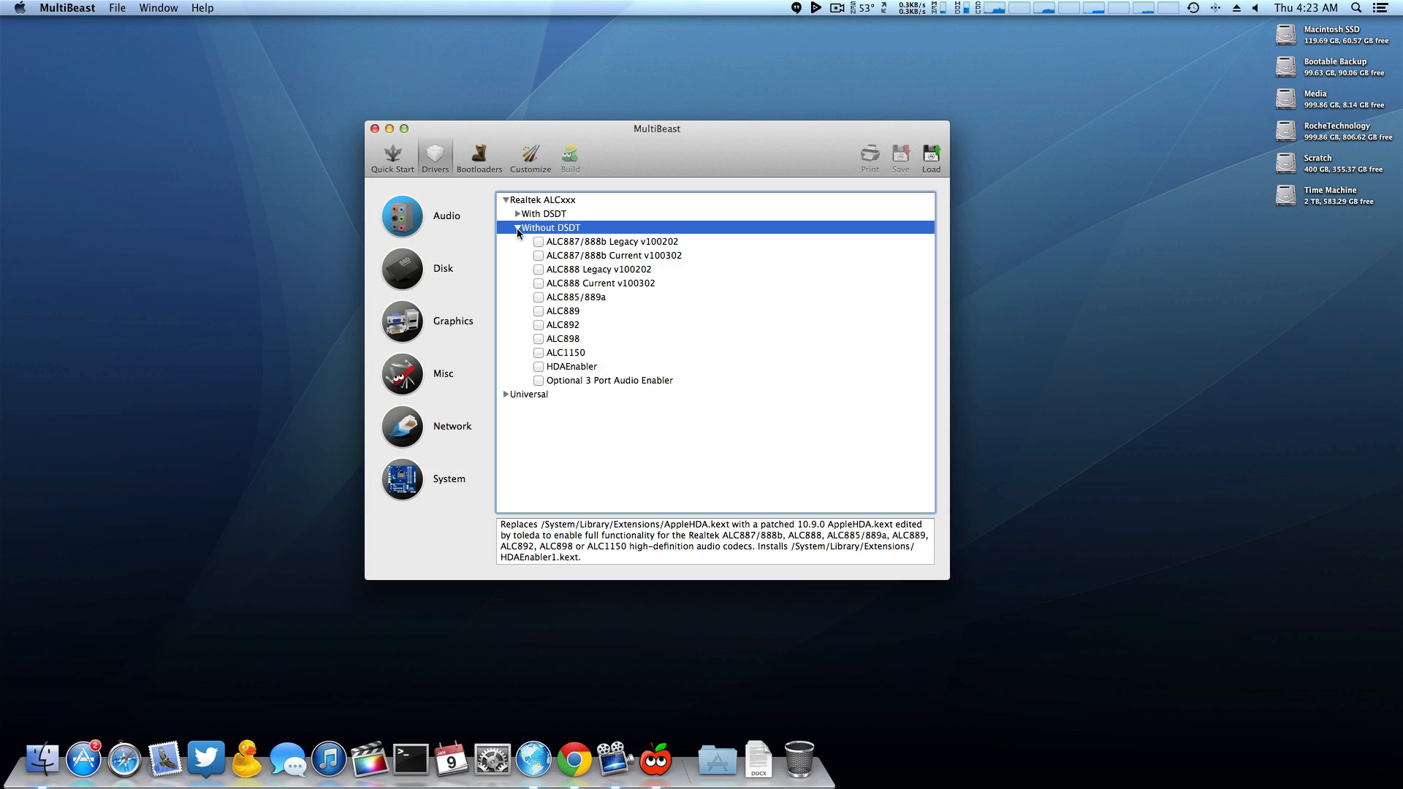
left_click(515, 227)
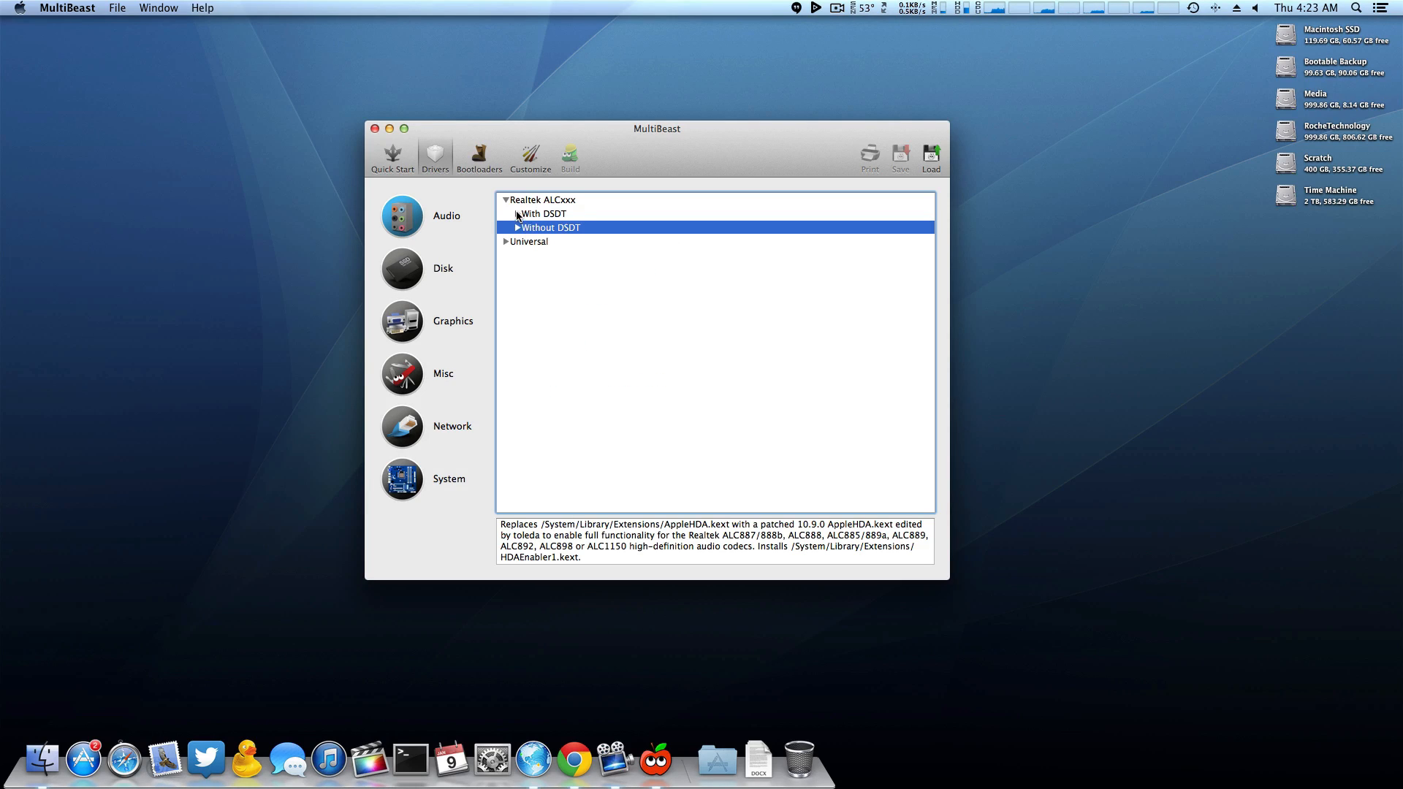
Step: Select the ALC889 driver under With DSDT and review the Build summary targeting Macintosh SSD
left_click(517, 213)
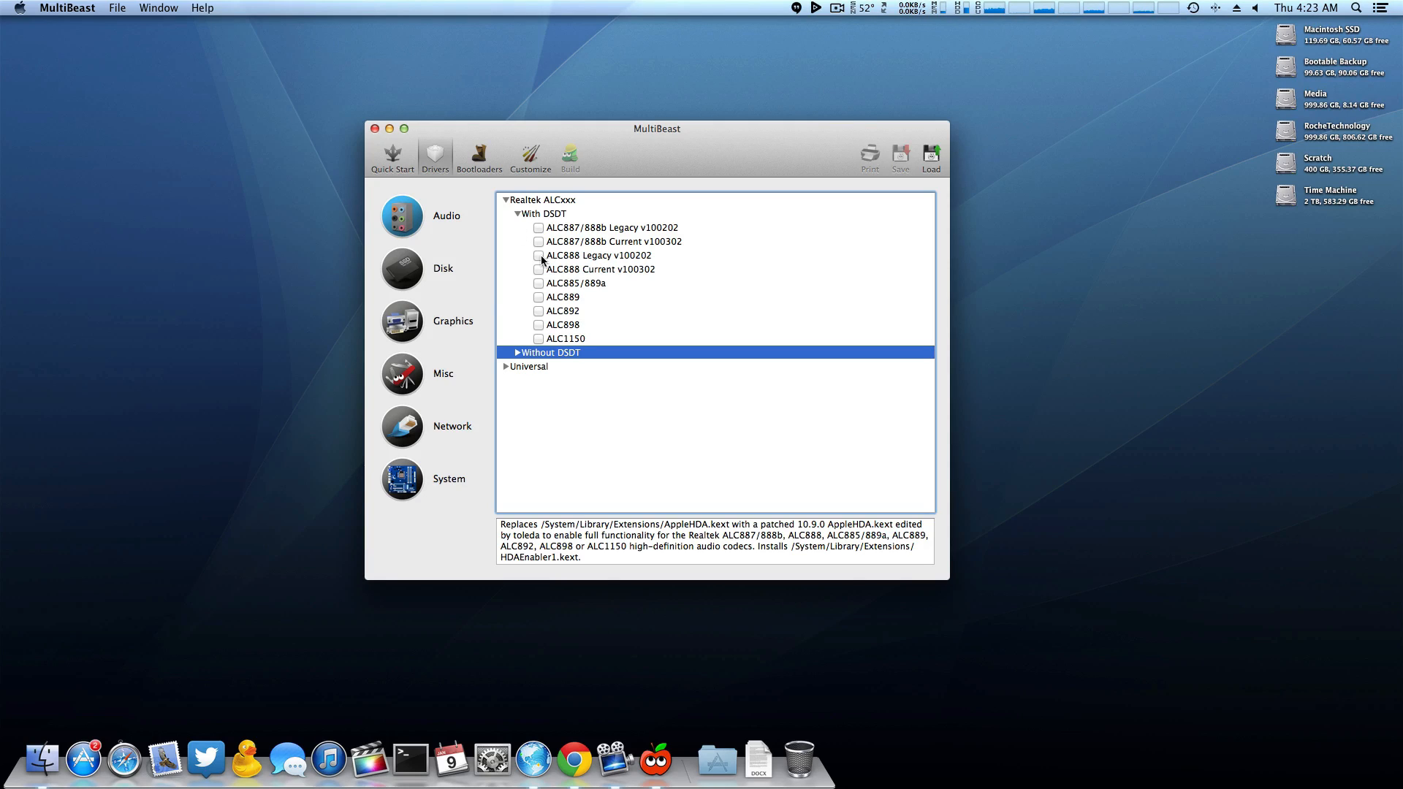
left_click(537, 297)
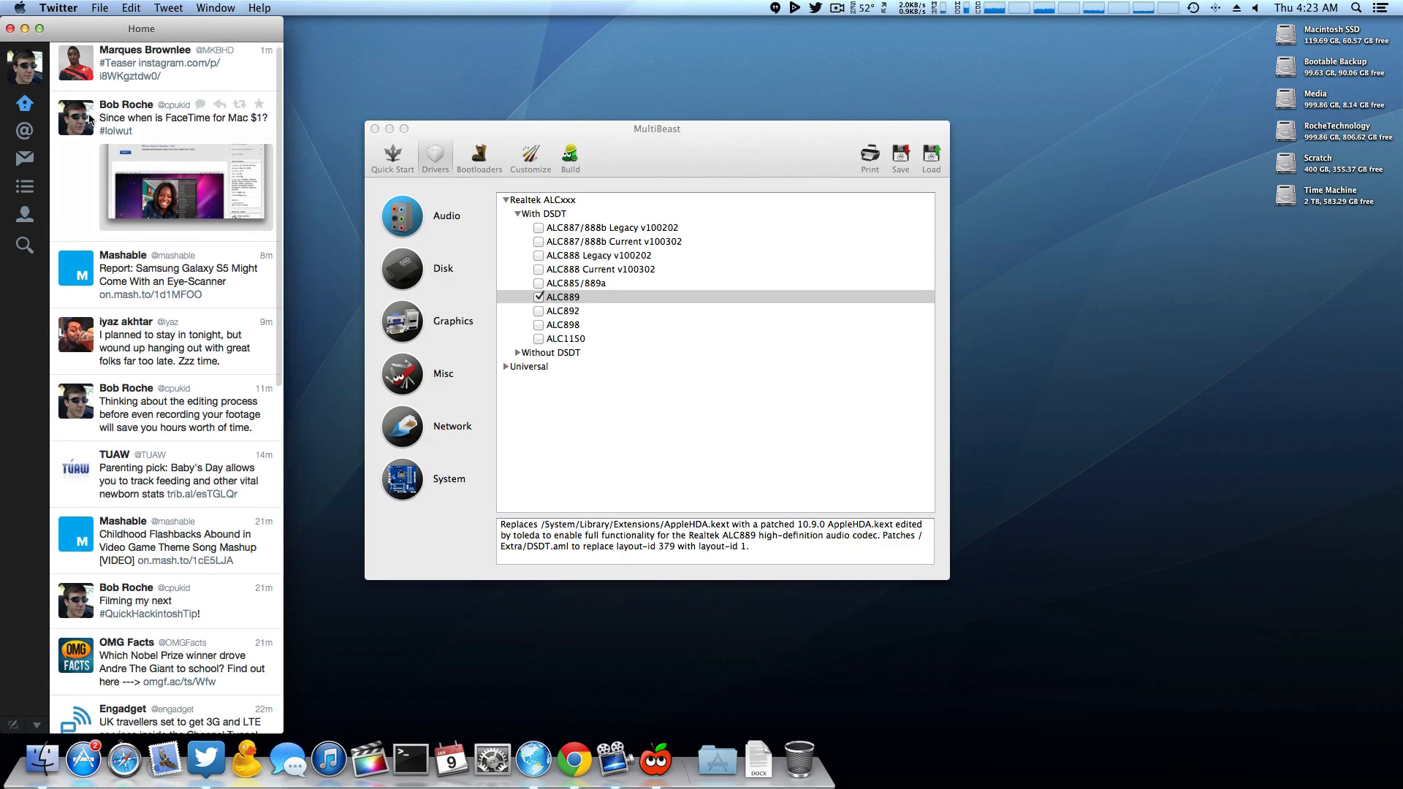
left_click(570, 154)
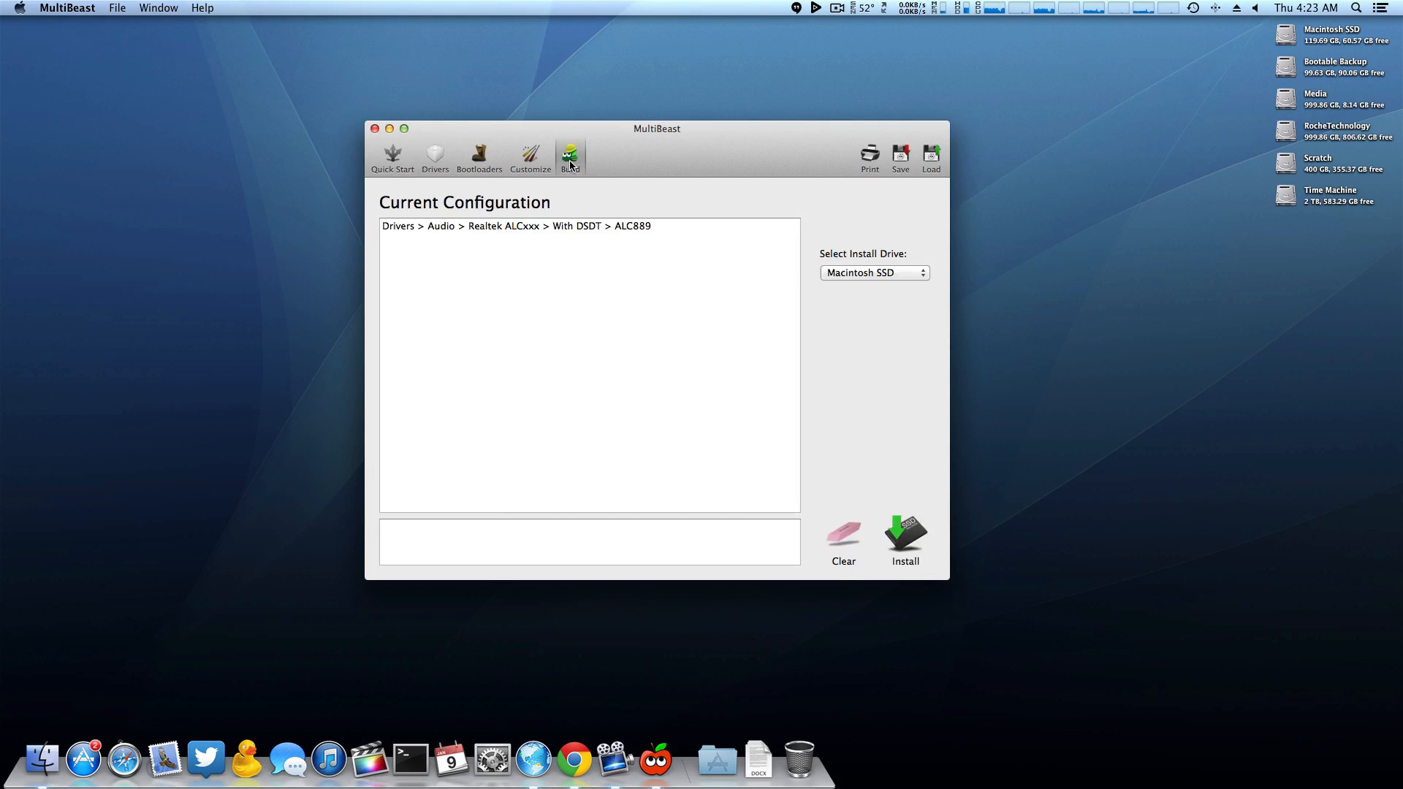
Step: Install the ALC889 With DSDT driver, authorising the helper tool with the admin password
left_click(874, 272)
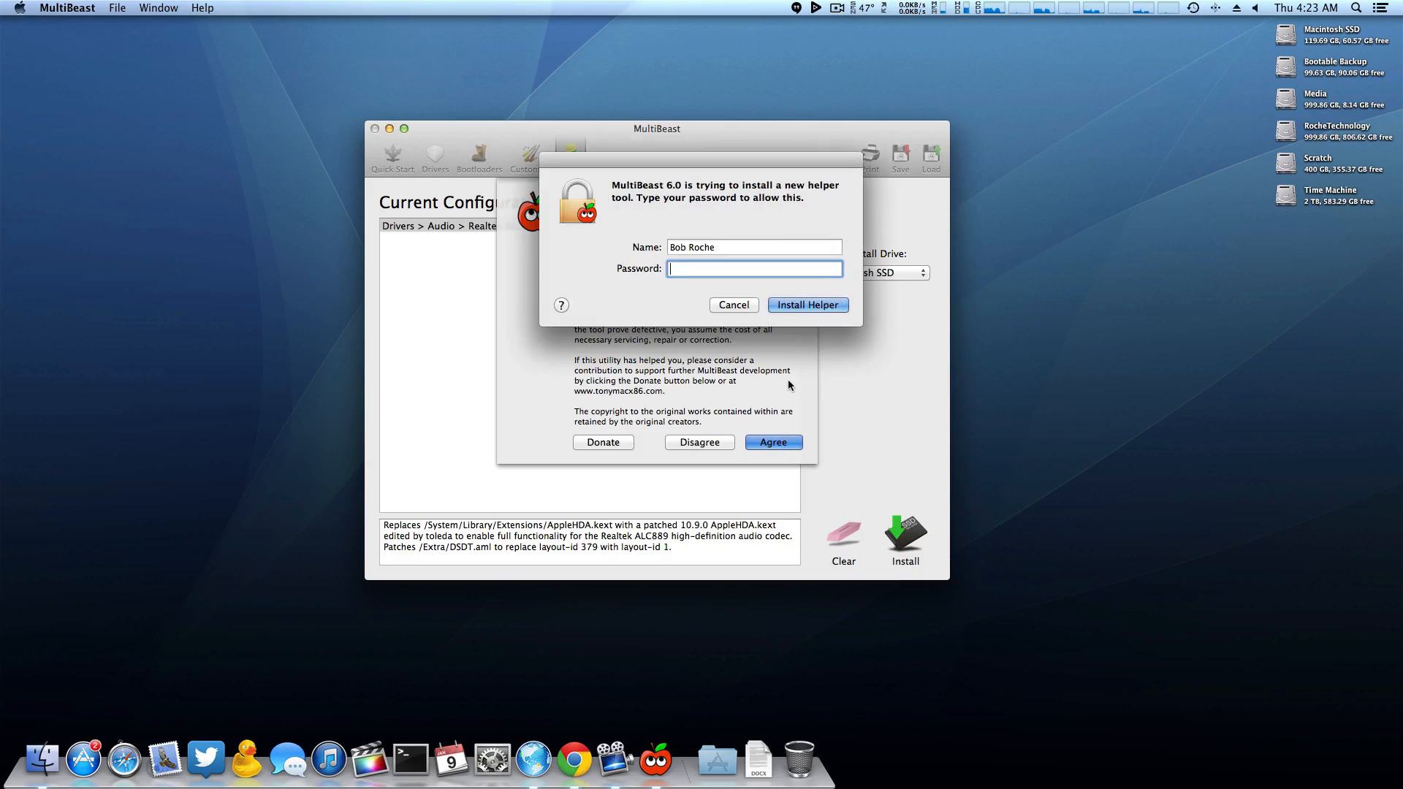
type("••••")
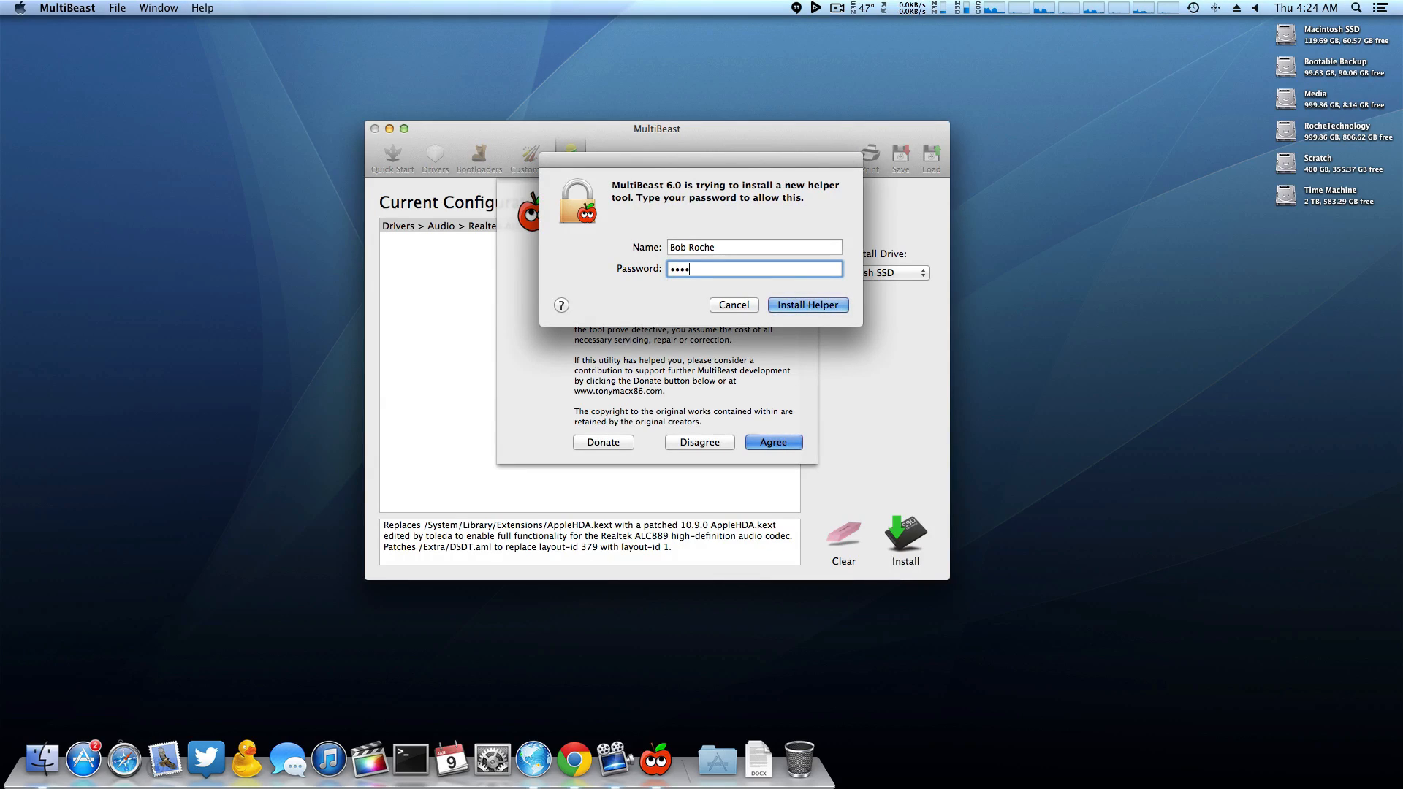
left_click(808, 304)
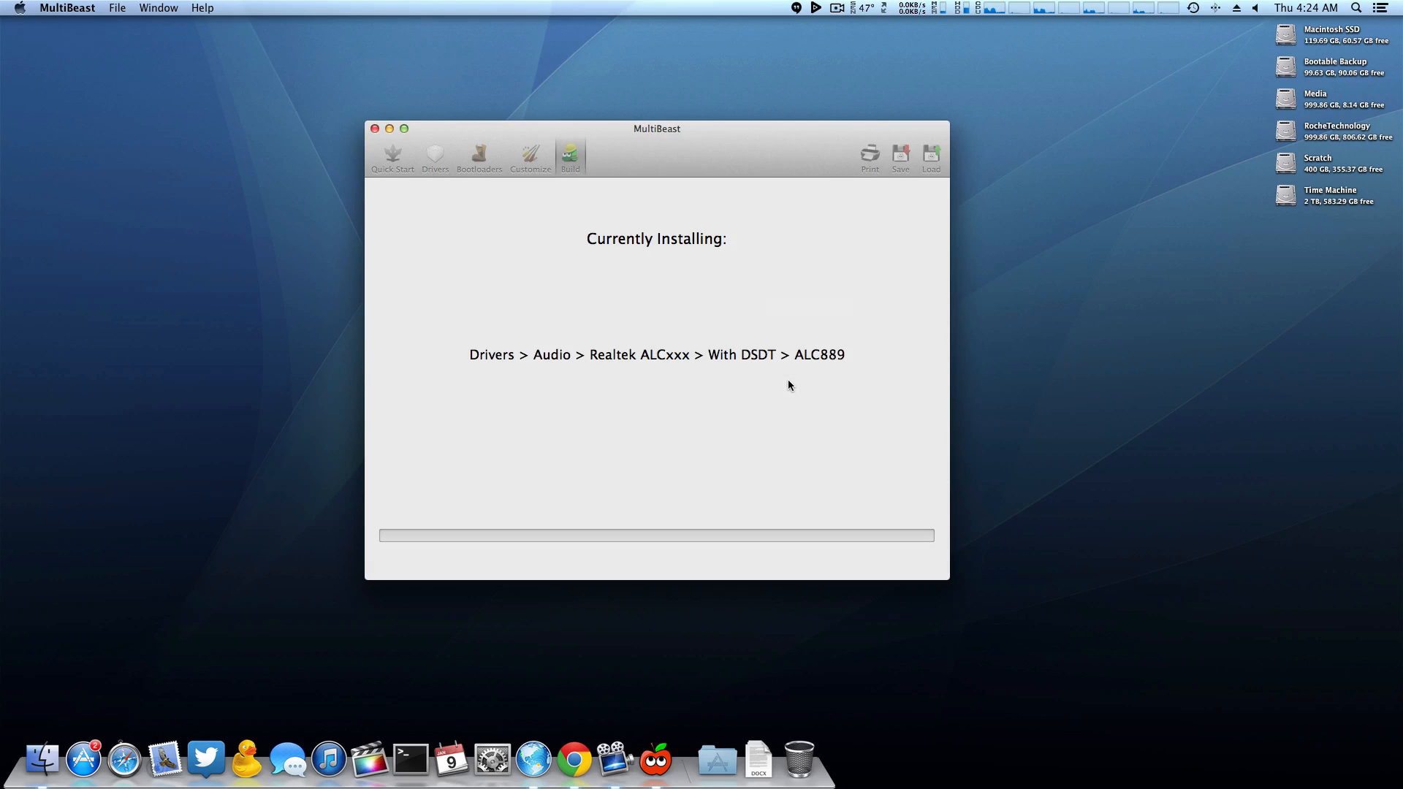